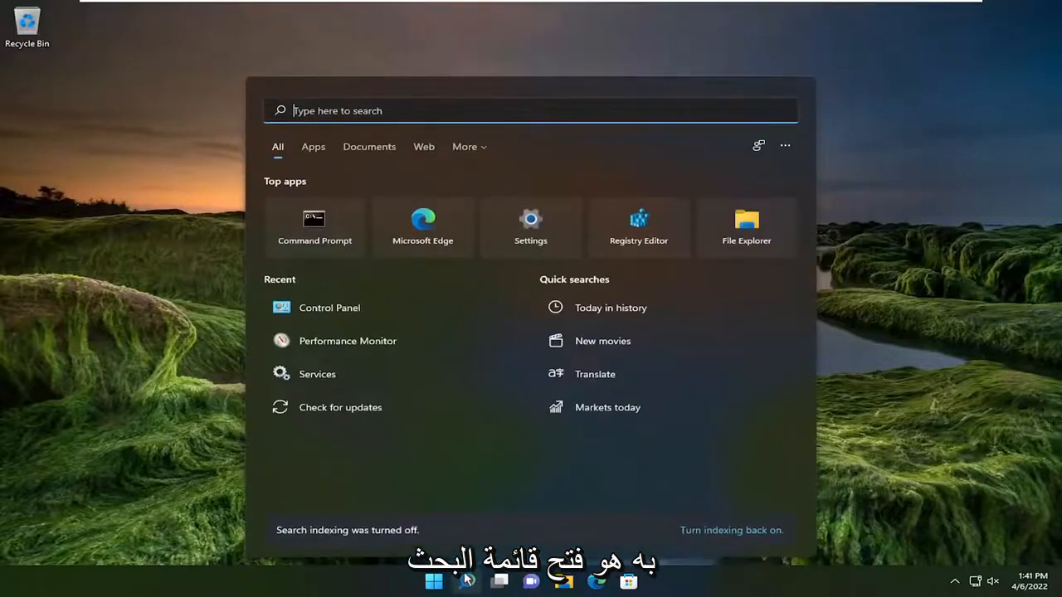
Search Windows for 'device manager'
{"action": "type", "text": "device manager"}
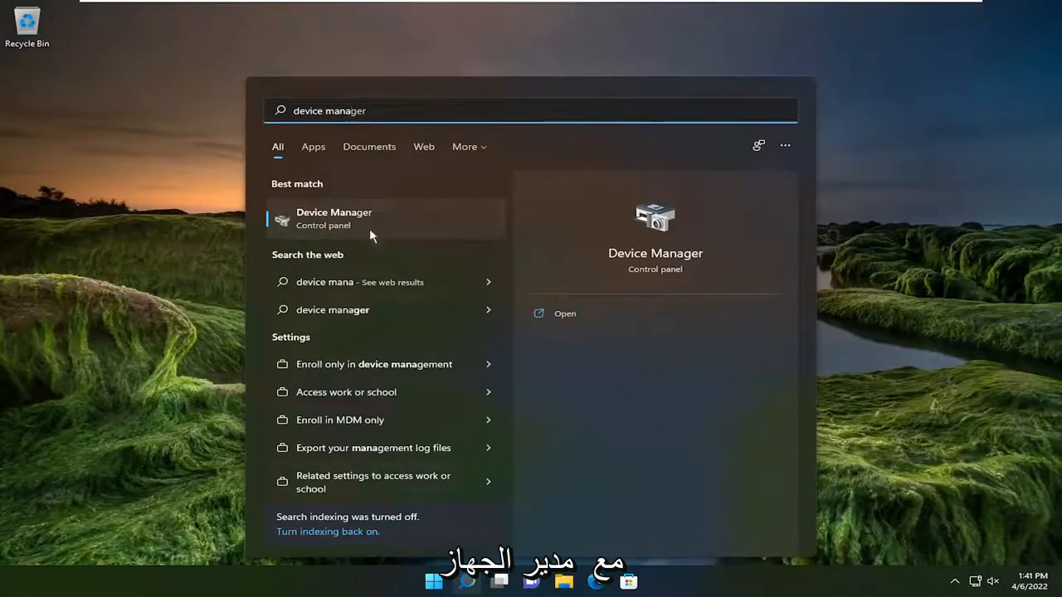
Reinstall the Generic USB Hub driver from the compatible drivers list in Device Manager
{"action": "left_click", "coordinate": [334, 218]}
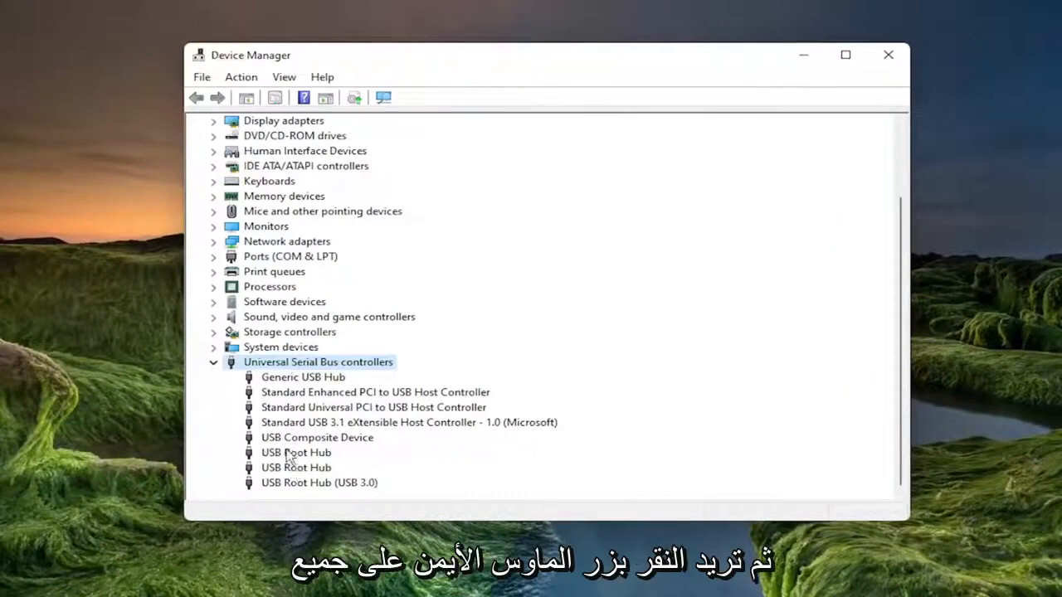
{"action": "right_click", "coordinate": [303, 377]}
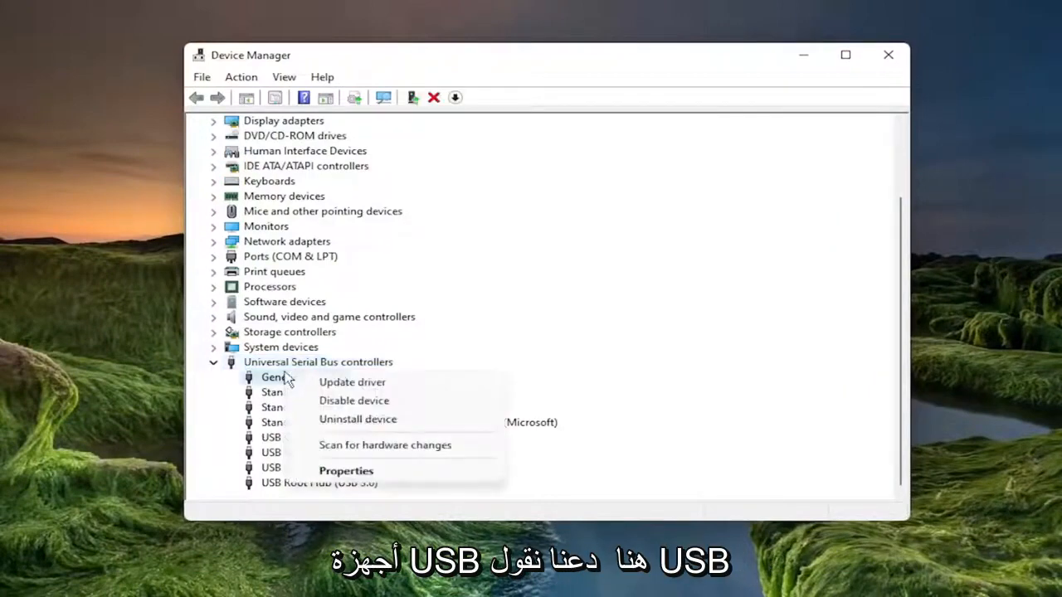
{"action": "left_click", "coordinate": [352, 382]}
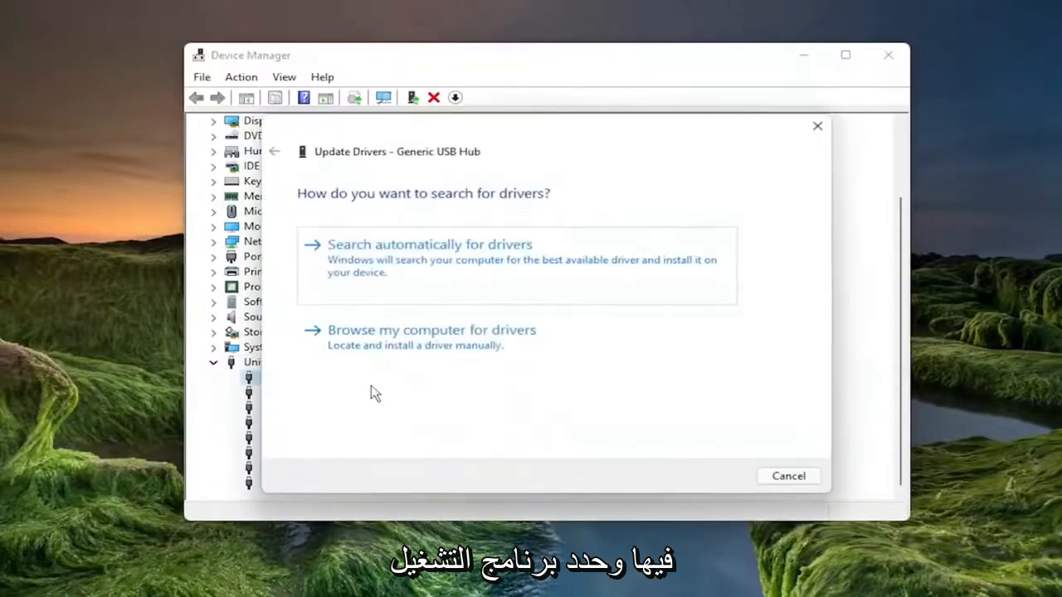
{"action": "left_click", "coordinate": [431, 329]}
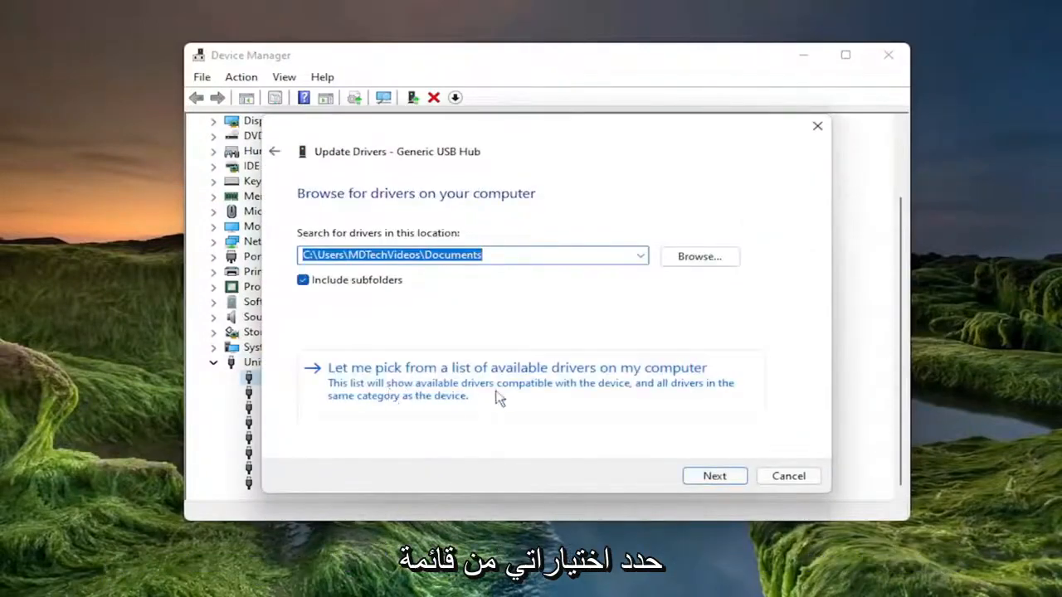
{"action": "left_click", "coordinate": [517, 368]}
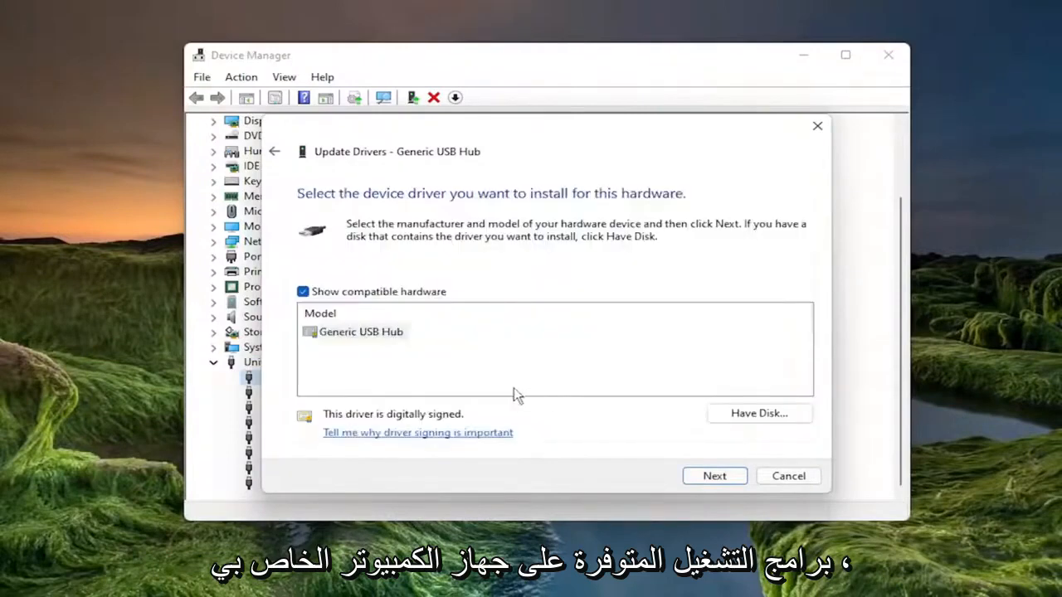
{"action": "left_click", "coordinate": [360, 332]}
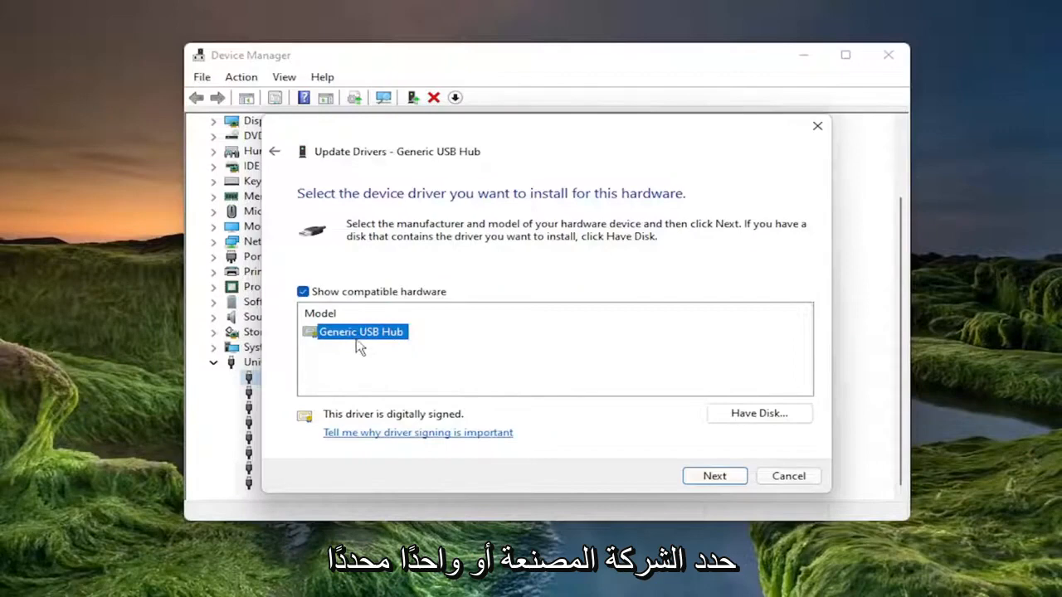
{"action": "mouse_move", "coordinate": [361, 346]}
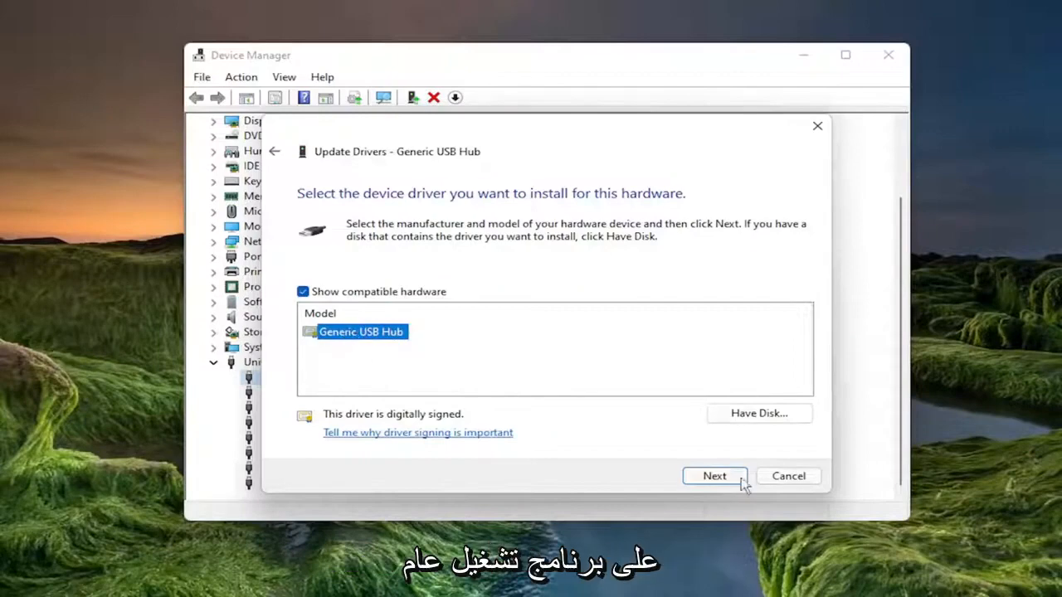
{"action": "left_click", "coordinate": [714, 476]}
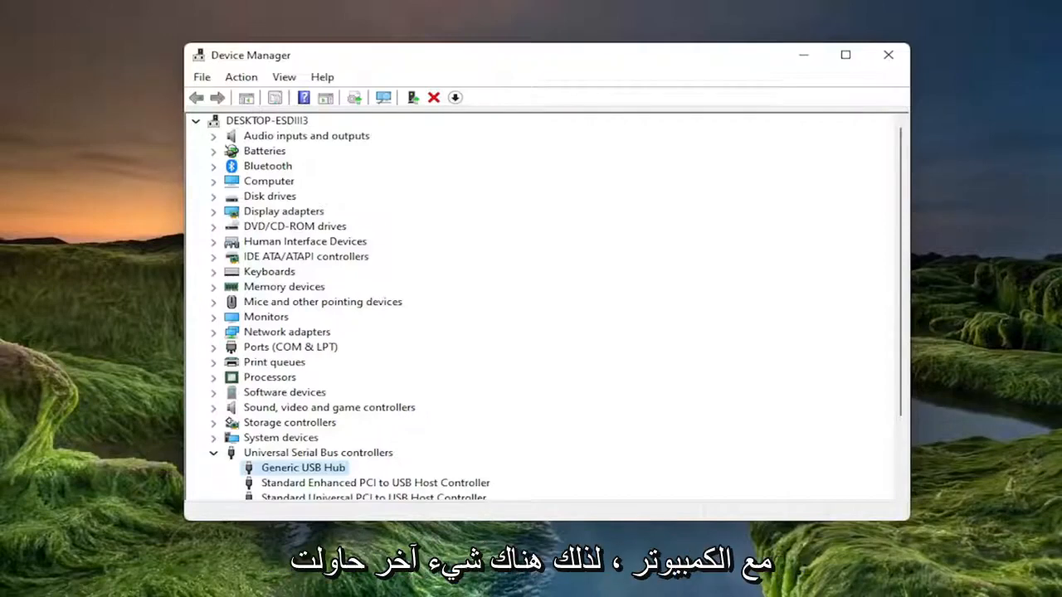
{"action": "mouse_move", "coordinate": [552, 416]}
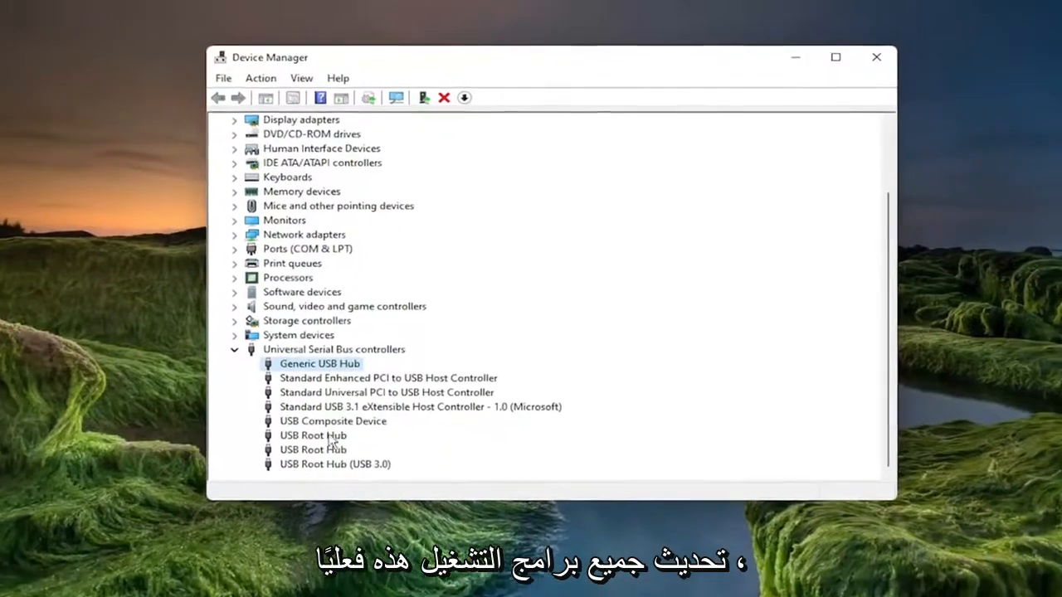
Close the Device Manager window to return to the desktop
{"action": "left_click", "coordinate": [876, 57]}
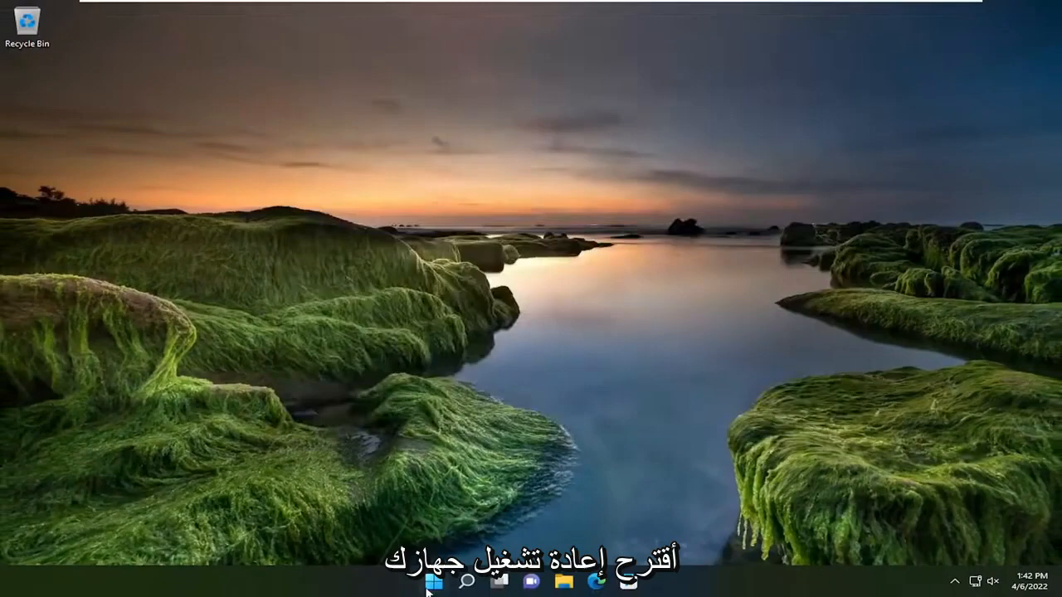
{"action": "right_click", "coordinate": [432, 580]}
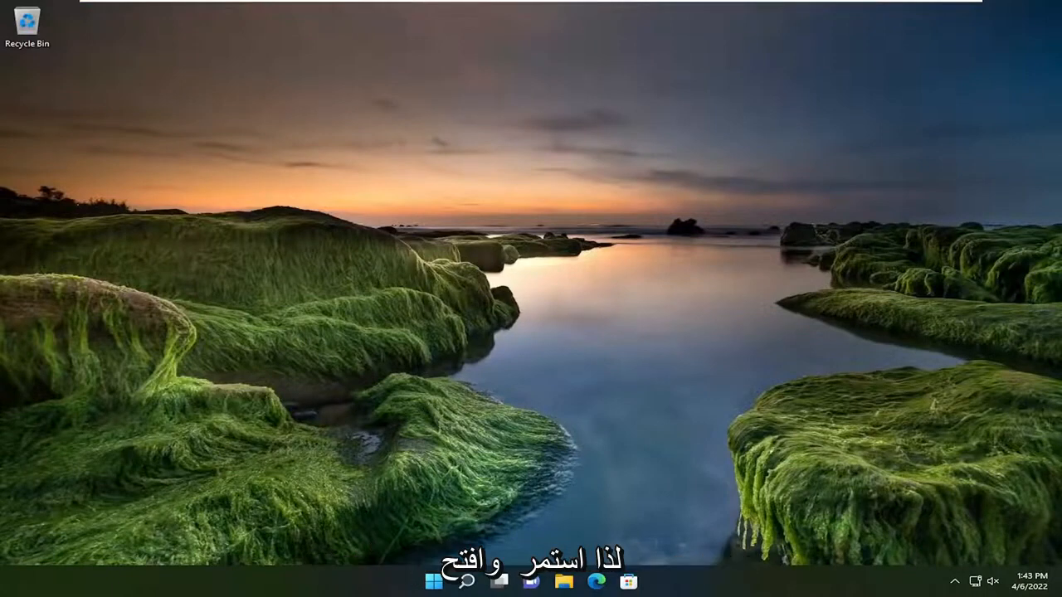
Search 'cmd' and run Command Prompt as administrator, accepting the UAC prompt
{"action": "left_click", "coordinate": [467, 580]}
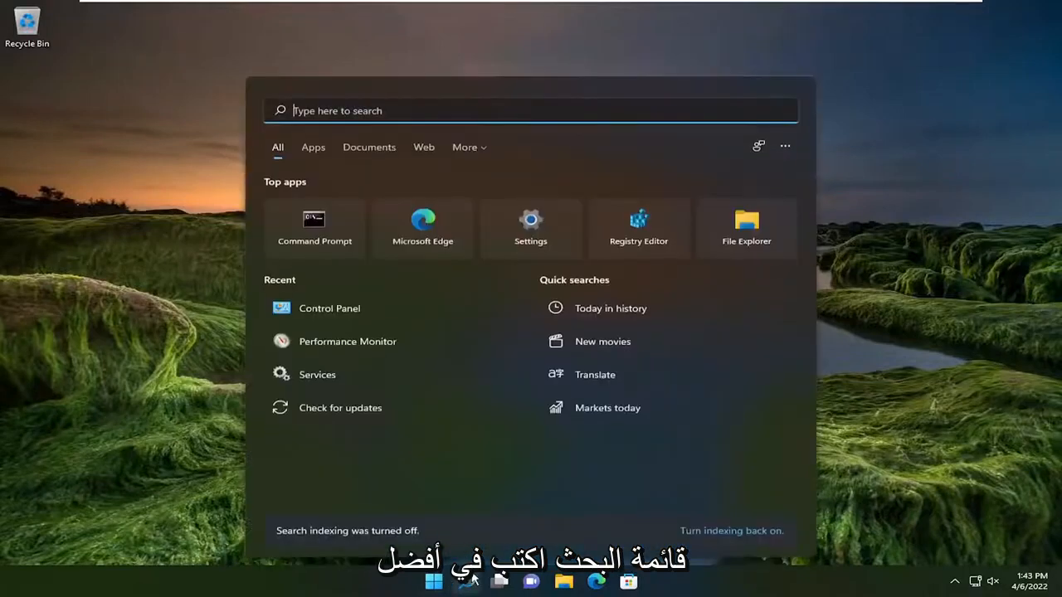
{"action": "type", "text": "cmd"}
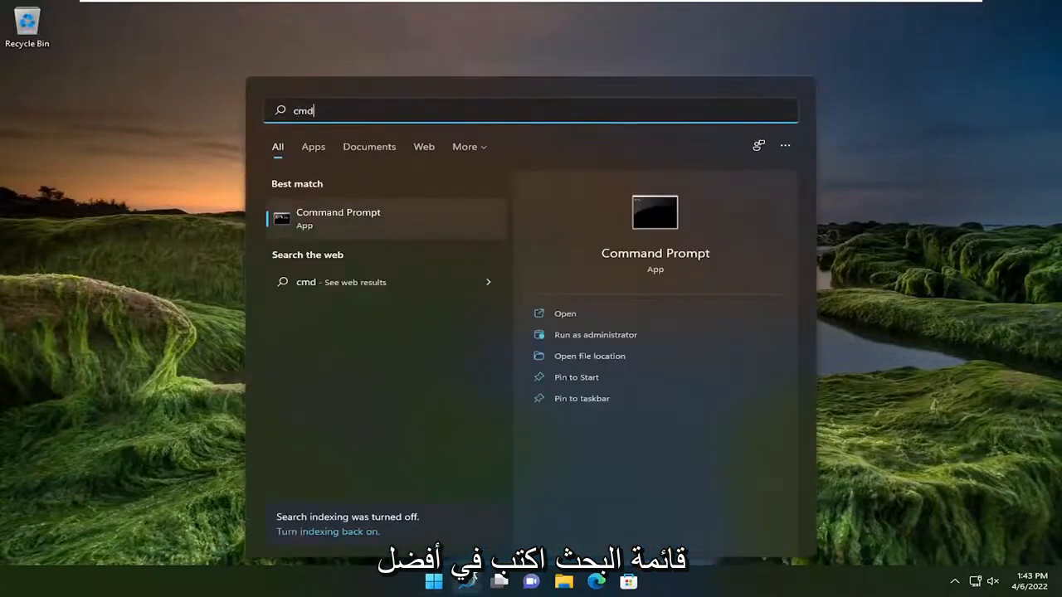
{"action": "right_click", "coordinate": [338, 218]}
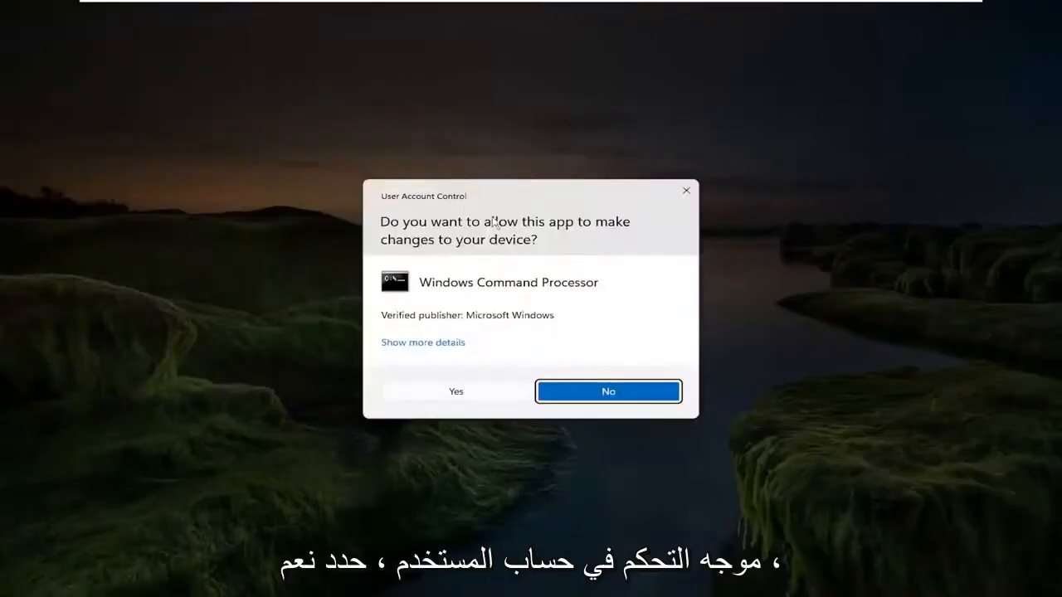
{"action": "left_click", "coordinate": [456, 390]}
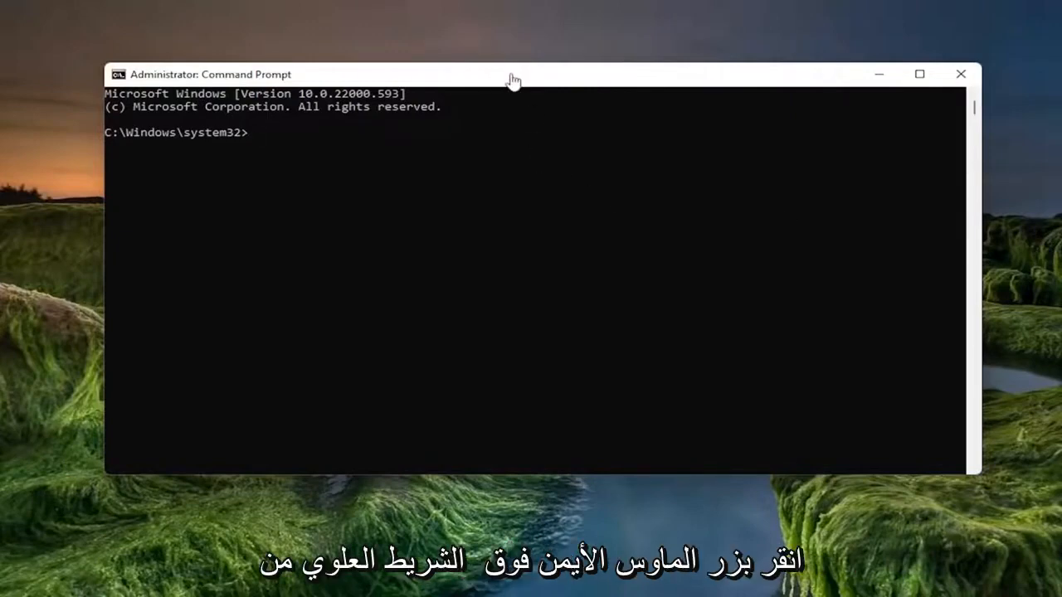
{"action": "right_click", "coordinate": [556, 79]}
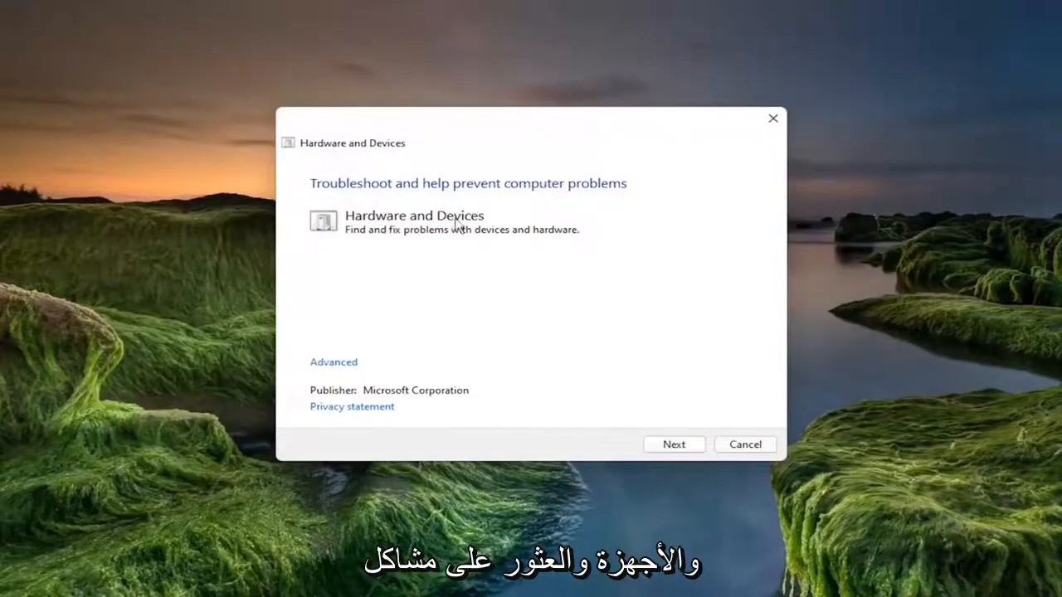
{"action": "mouse_move", "coordinate": [492, 240]}
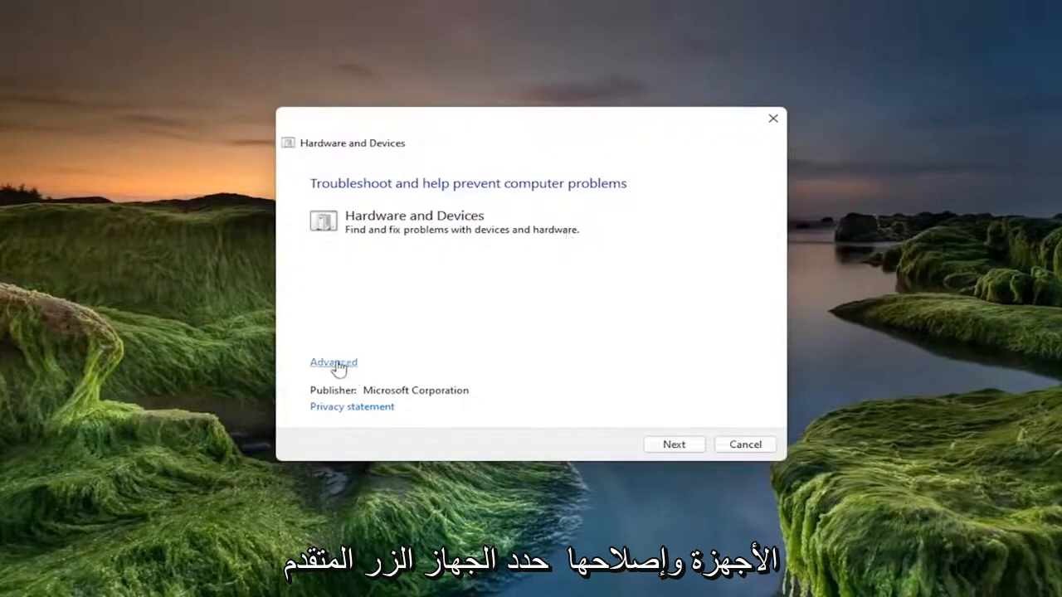
Run the troubleshooter with automatic repairs, enable automatic driver checking, and close it
{"action": "left_click", "coordinate": [334, 363]}
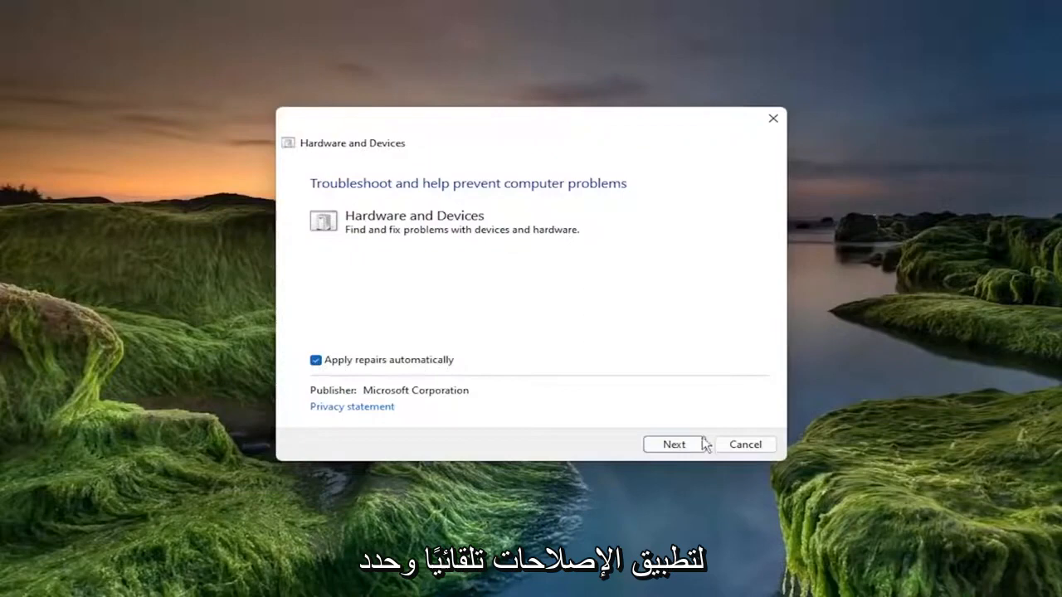
{"action": "left_click", "coordinate": [674, 444]}
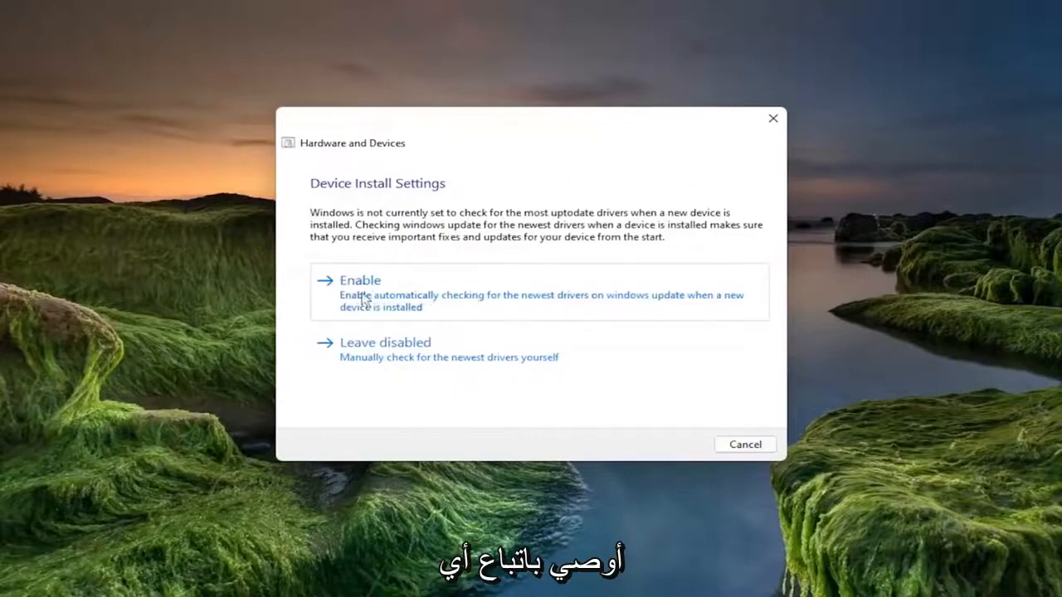
{"action": "left_click", "coordinate": [360, 281]}
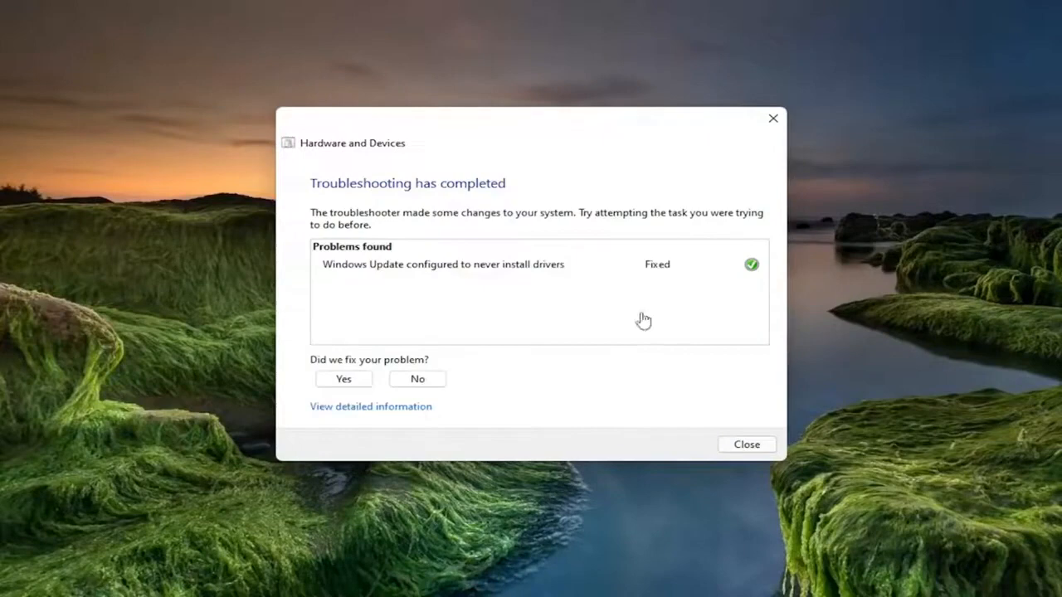
{"action": "mouse_move", "coordinate": [668, 272]}
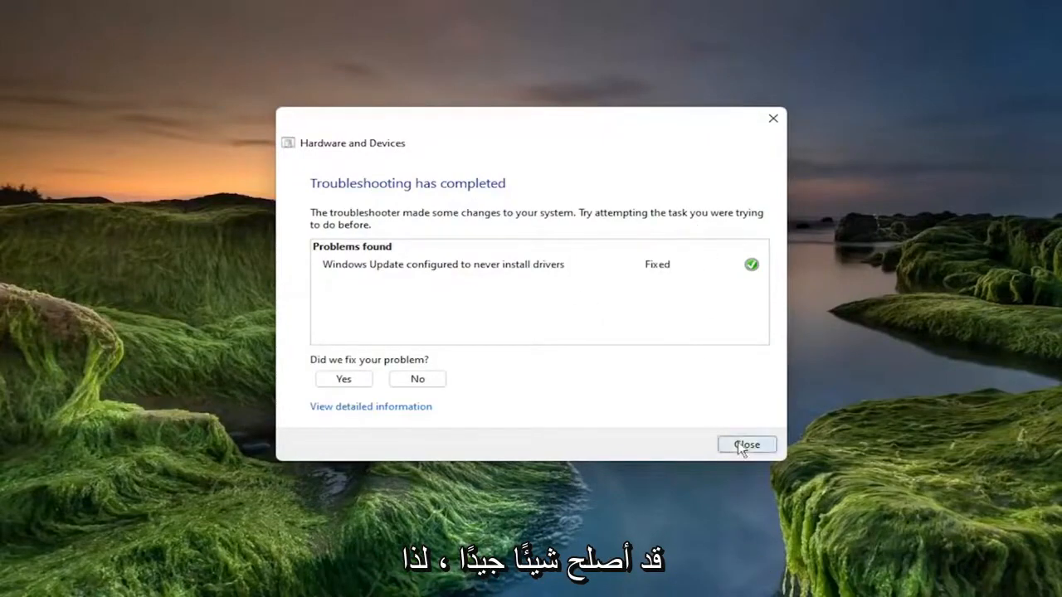
{"action": "left_click", "coordinate": [746, 445]}
{"action": "type", "text": "p"}
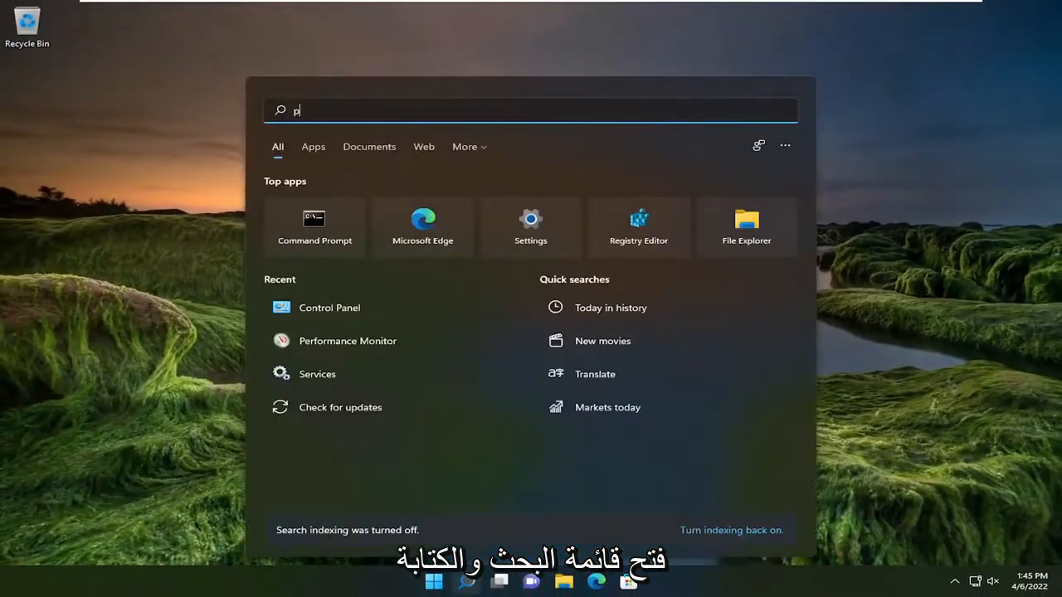
Search 'power' and open 'Edit power plan' settings
{"action": "type", "text": "ower"}
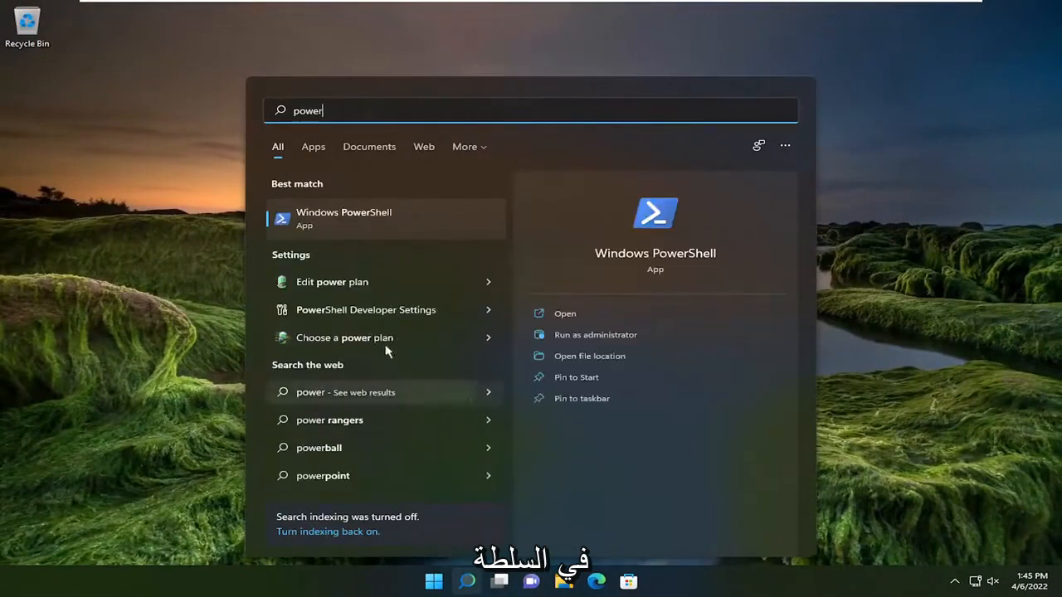
{"action": "mouse_move", "coordinate": [332, 282]}
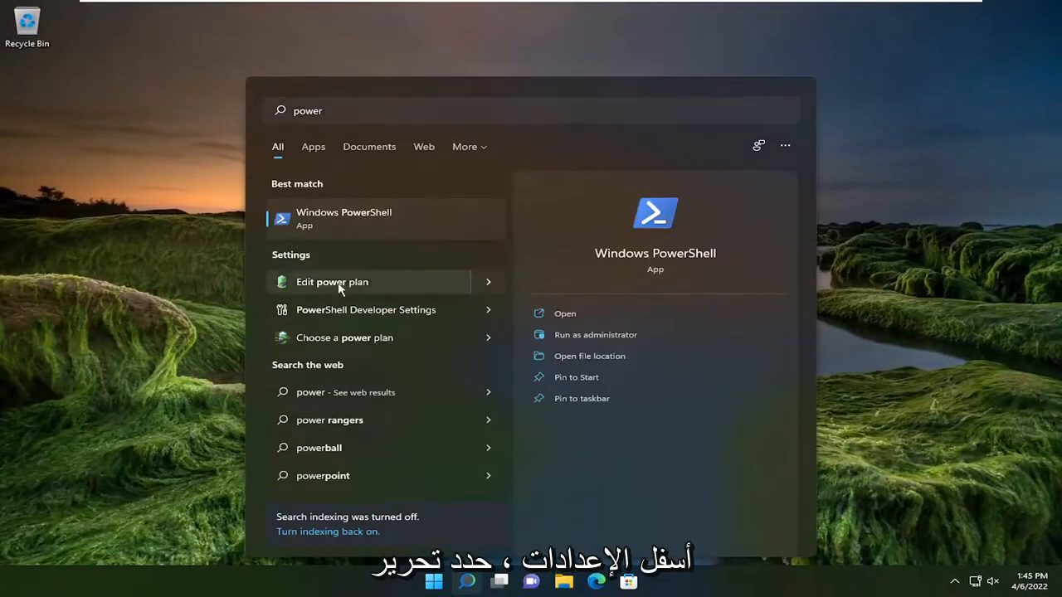
{"action": "left_click", "coordinate": [332, 281]}
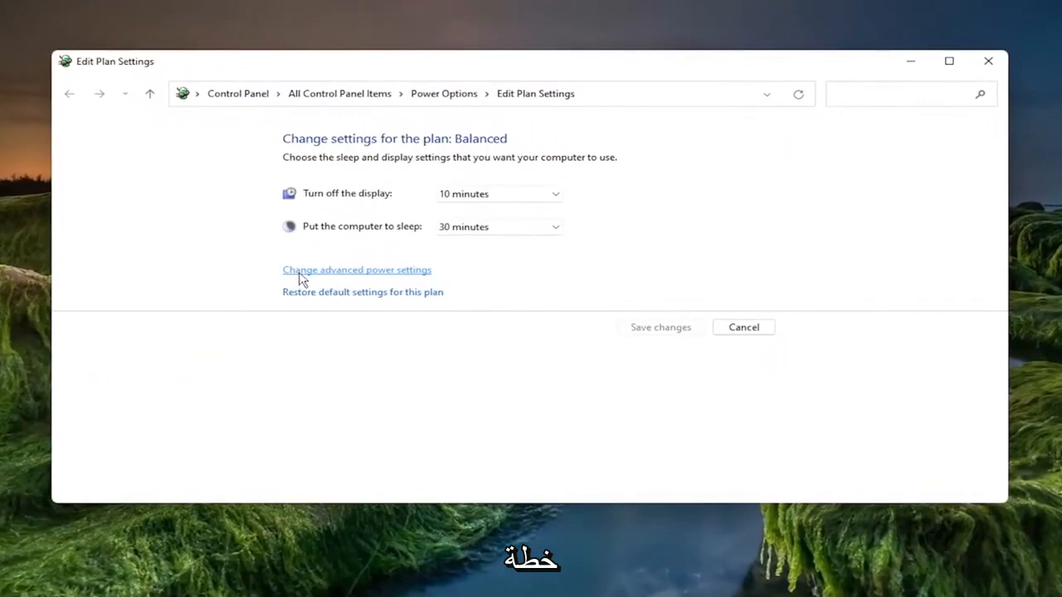
{"action": "mouse_move", "coordinate": [344, 276]}
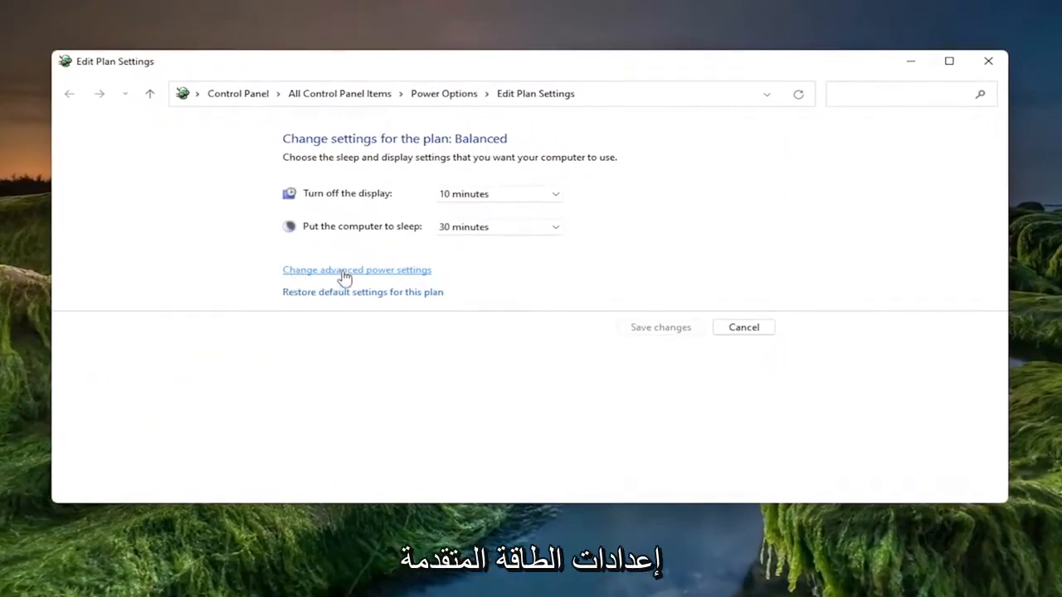
Set the Balanced plan's USB selective suspend setting to Disabled and confirm with OK
{"action": "left_click", "coordinate": [356, 269]}
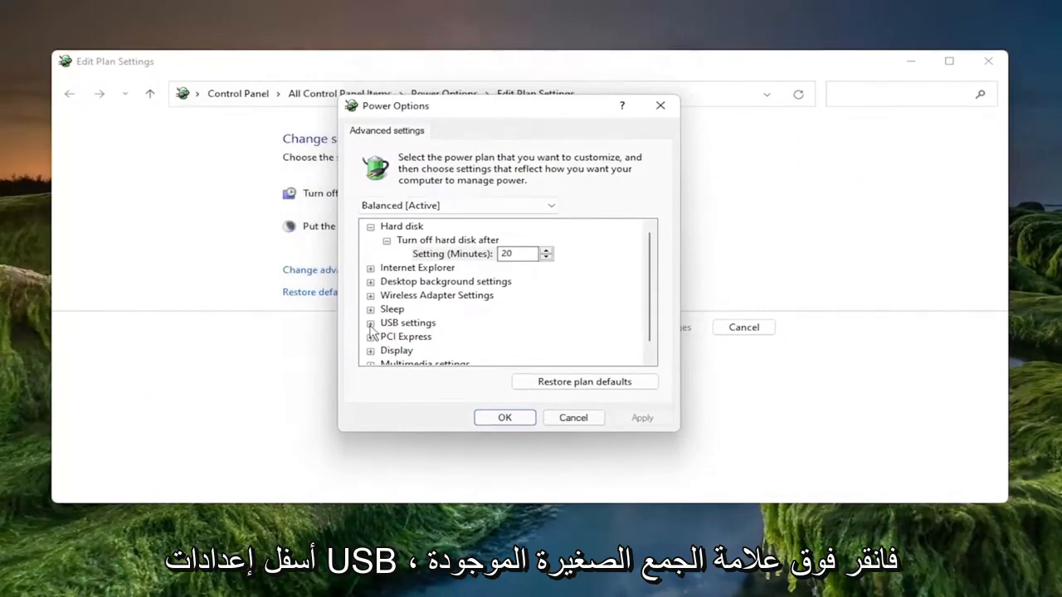
{"action": "left_click", "coordinate": [370, 323]}
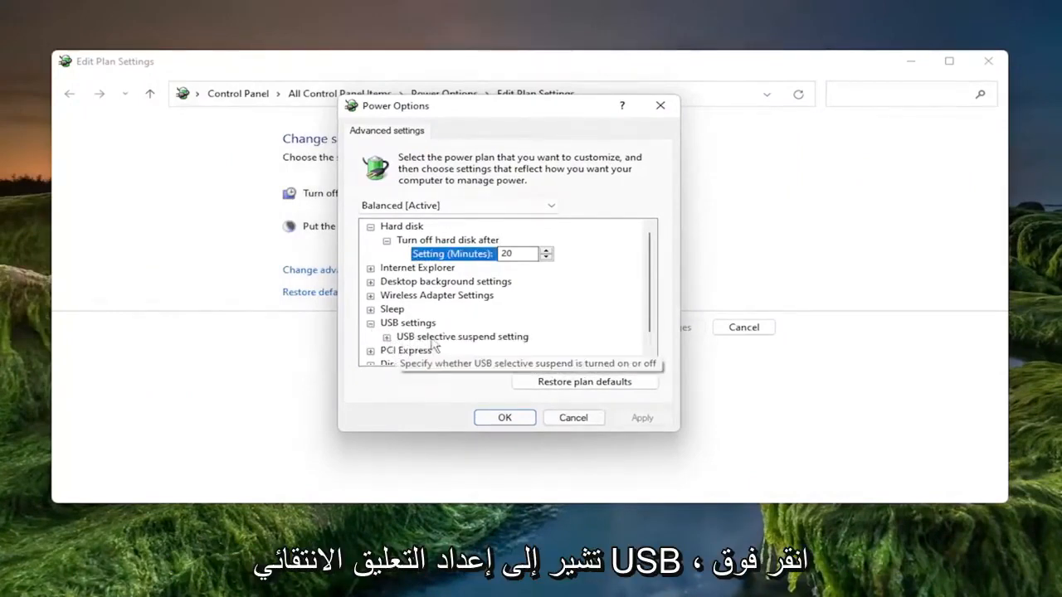
{"action": "left_click", "coordinate": [387, 336]}
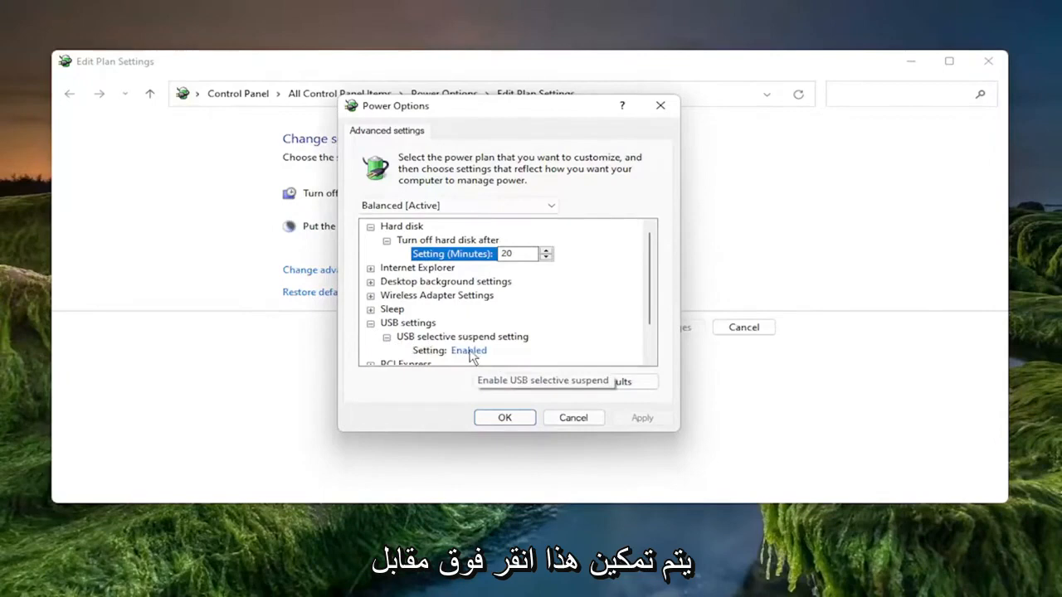
{"action": "left_click", "coordinate": [472, 350]}
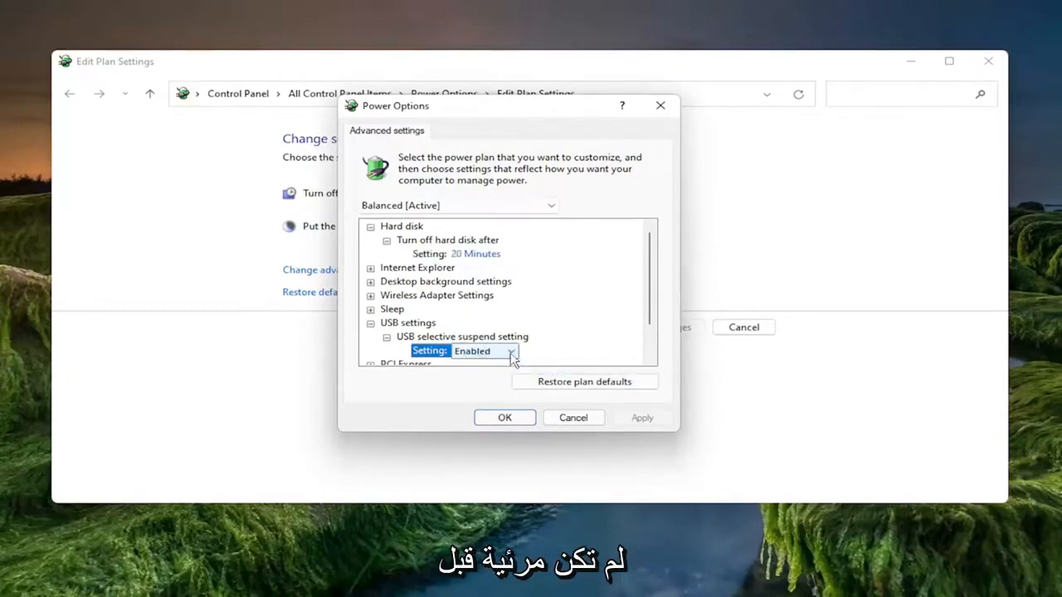
{"action": "left_click", "coordinate": [509, 350]}
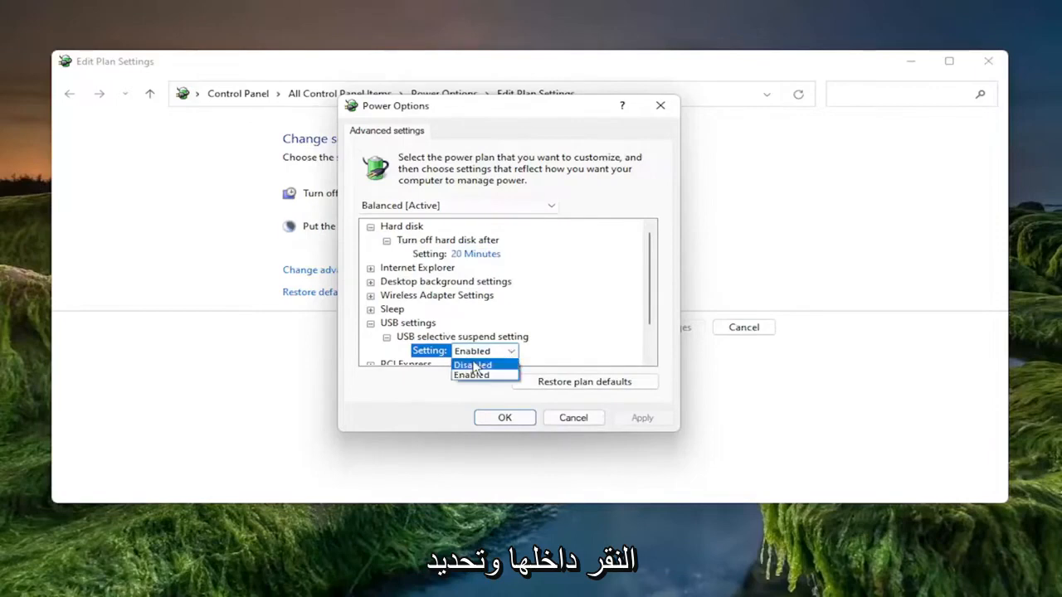
{"action": "left_click", "coordinate": [472, 365]}
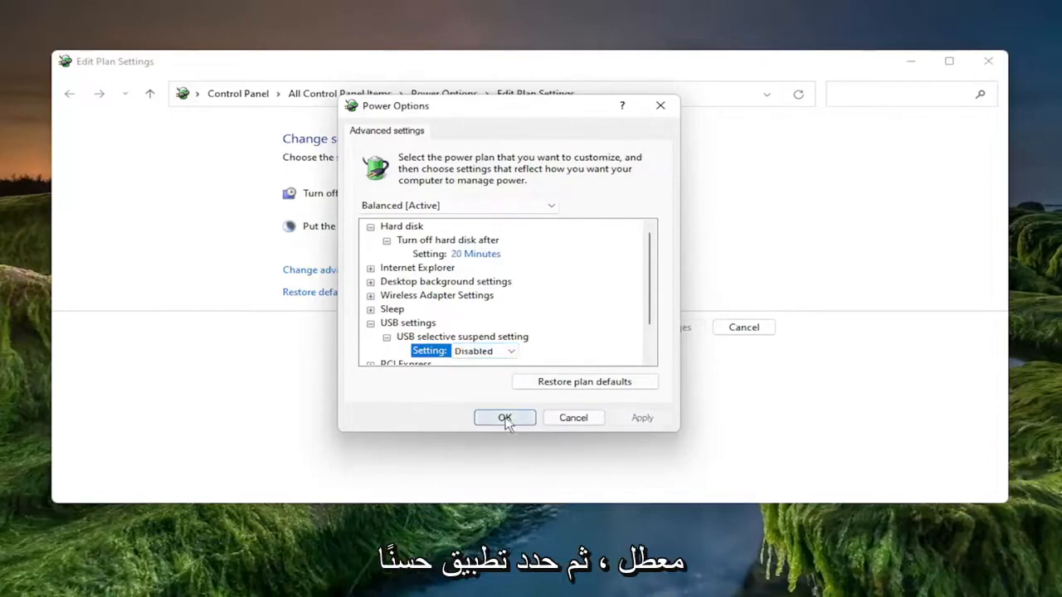
{"action": "left_click", "coordinate": [504, 417]}
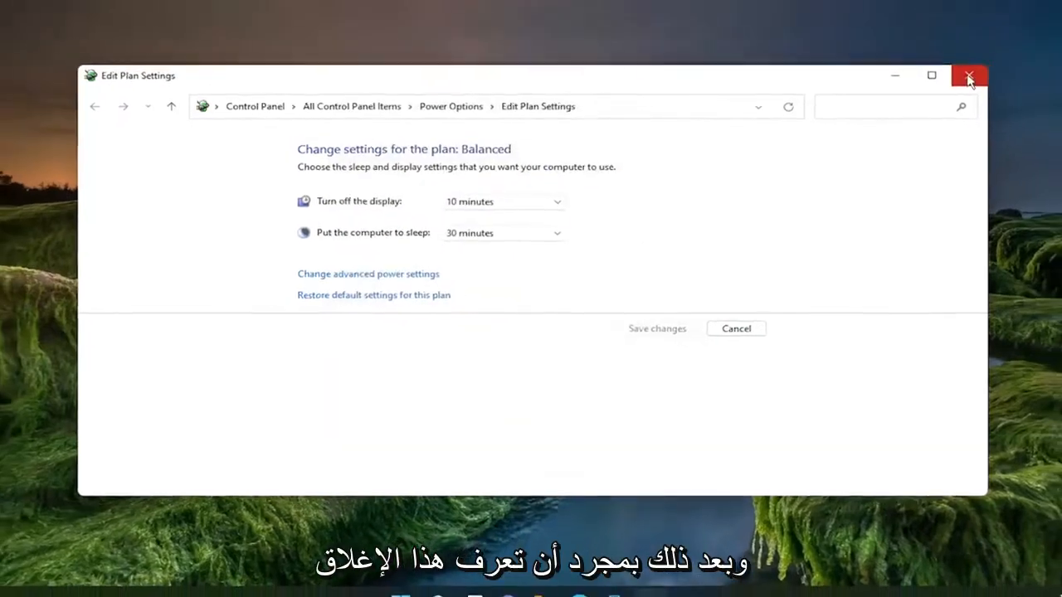